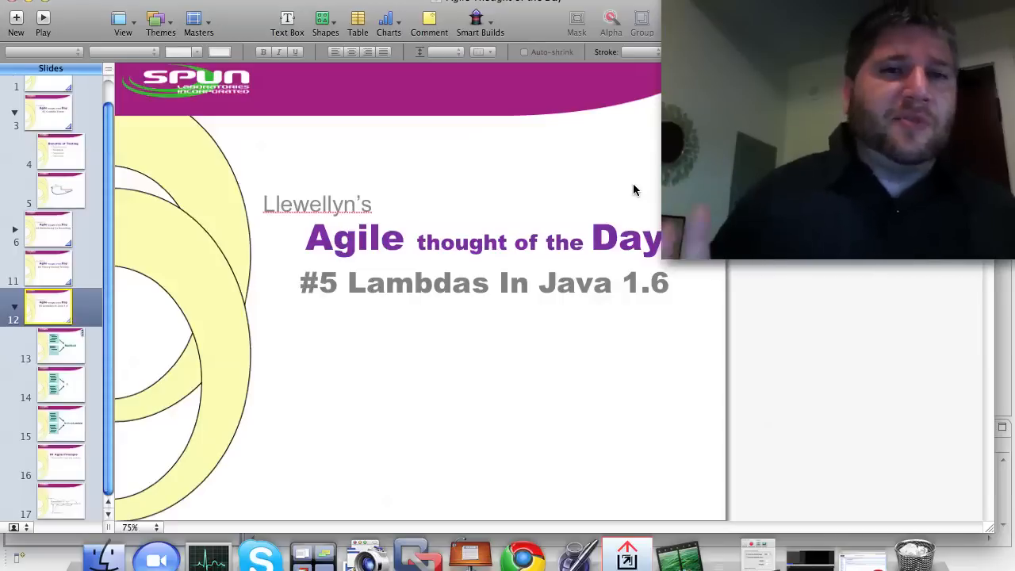
mouse_move(85, 318)
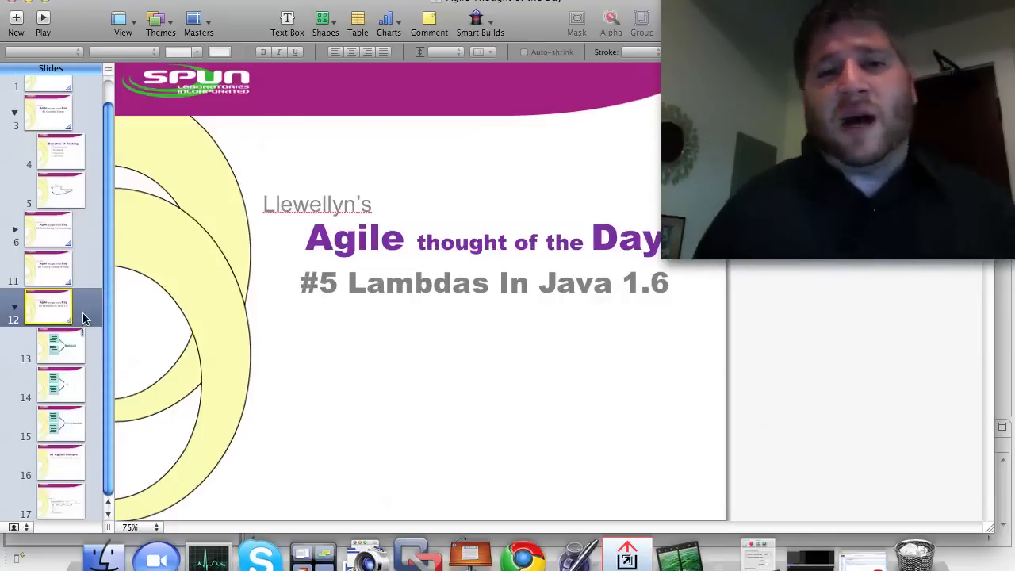
mouse_move(77, 349)
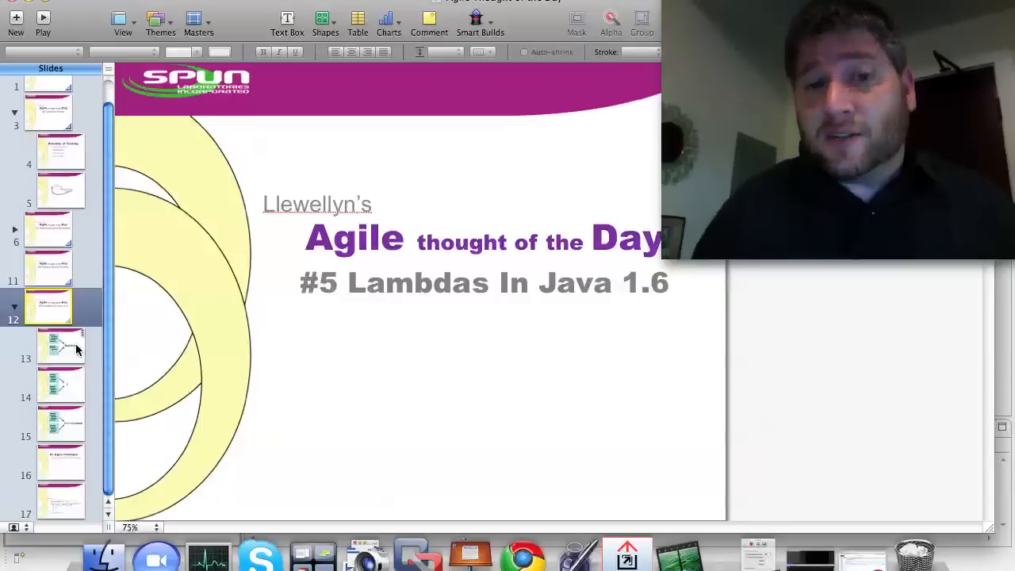
Step: Jump to slide 13, the diagram of two code blocks pointing to Method
click(62, 345)
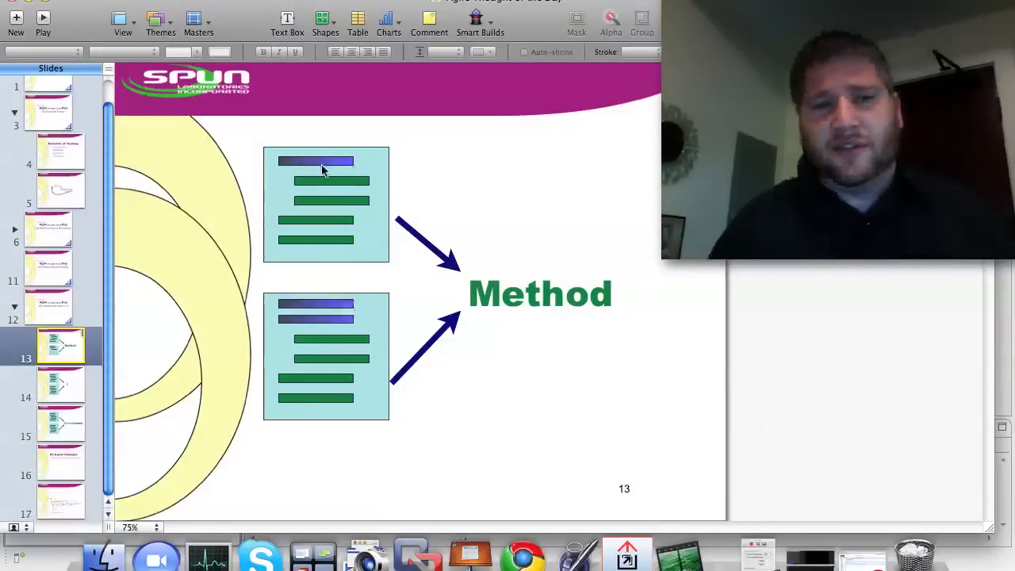
mouse_move(326, 385)
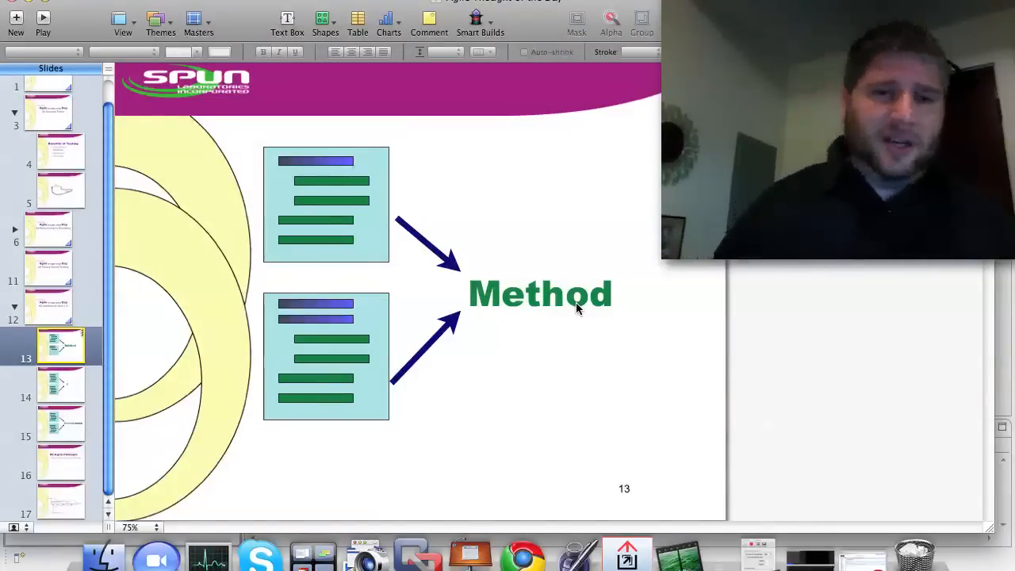
mouse_move(52, 387)
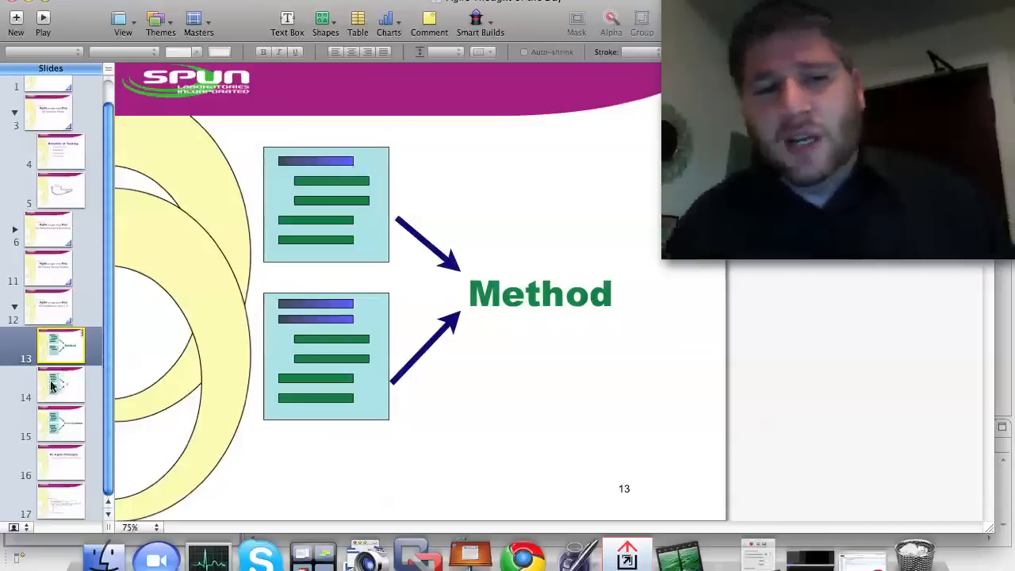
Step: Step past slide 14's question-mark diagram to slide 15, '#1 Agile Principle'
click(60, 385)
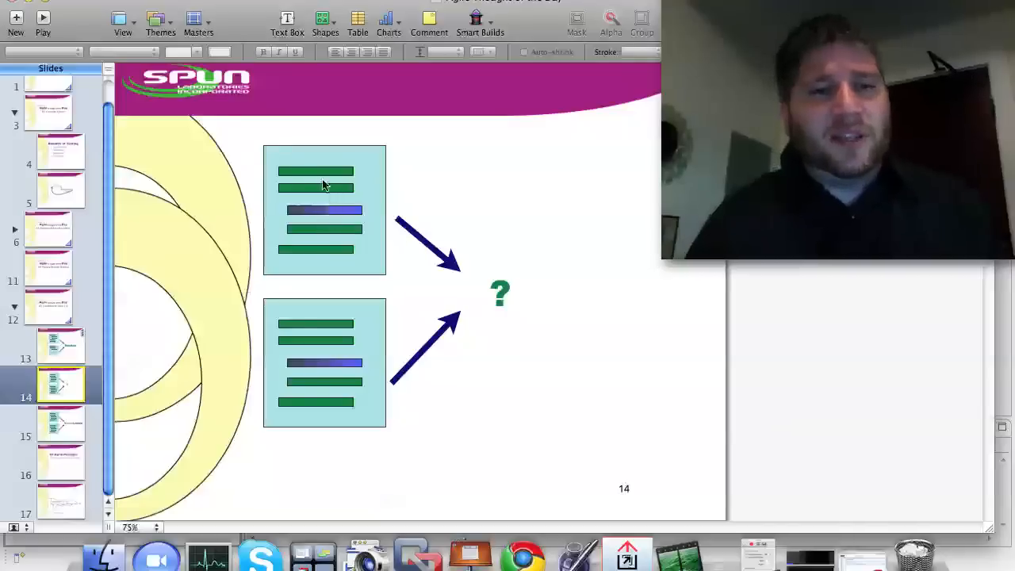
mouse_move(337, 196)
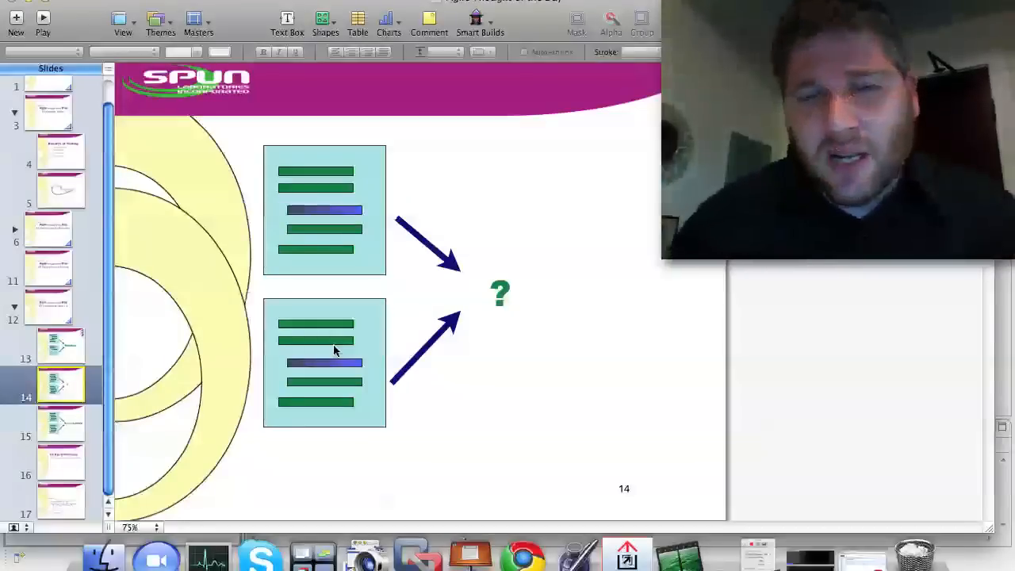
click(59, 423)
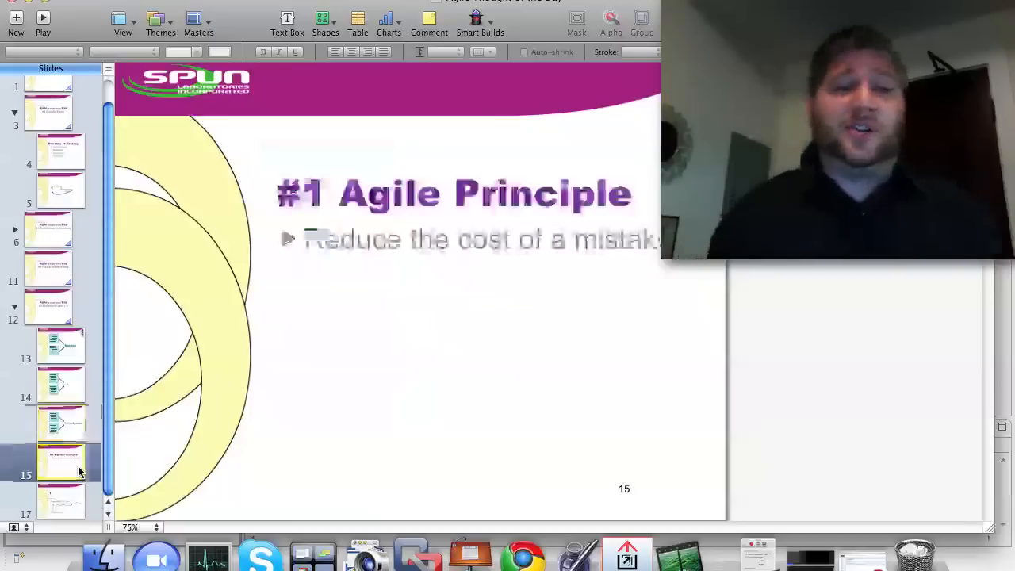
click(61, 461)
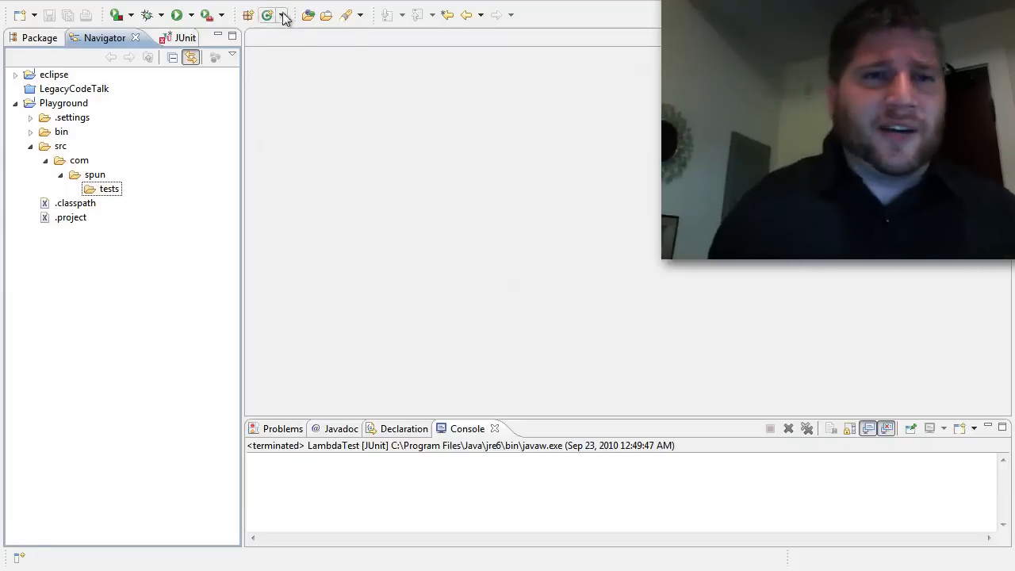
Step: Start a new JUnit test case from the toolbar menu, then cancel the empty form
click(283, 15)
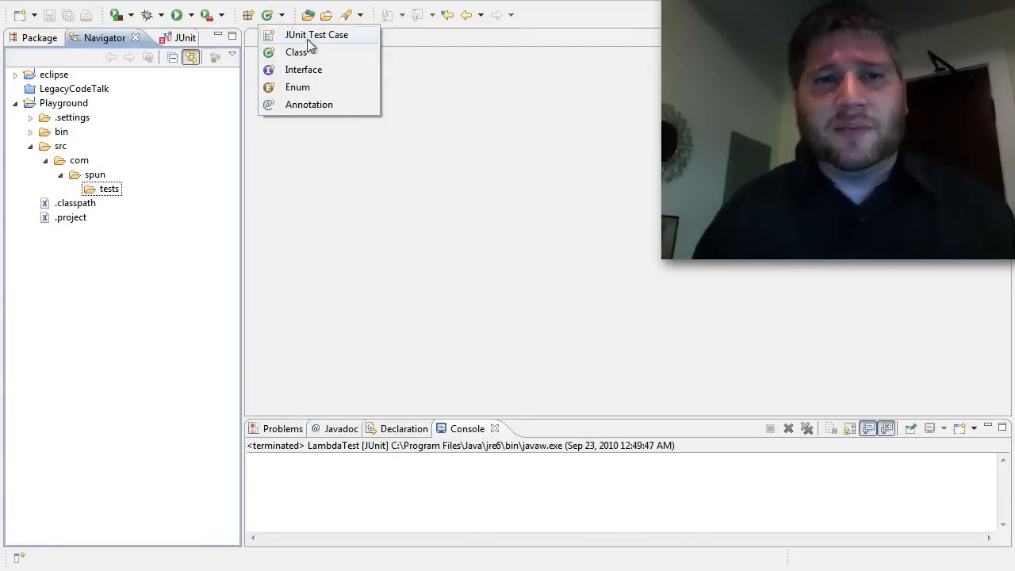
click(335, 34)
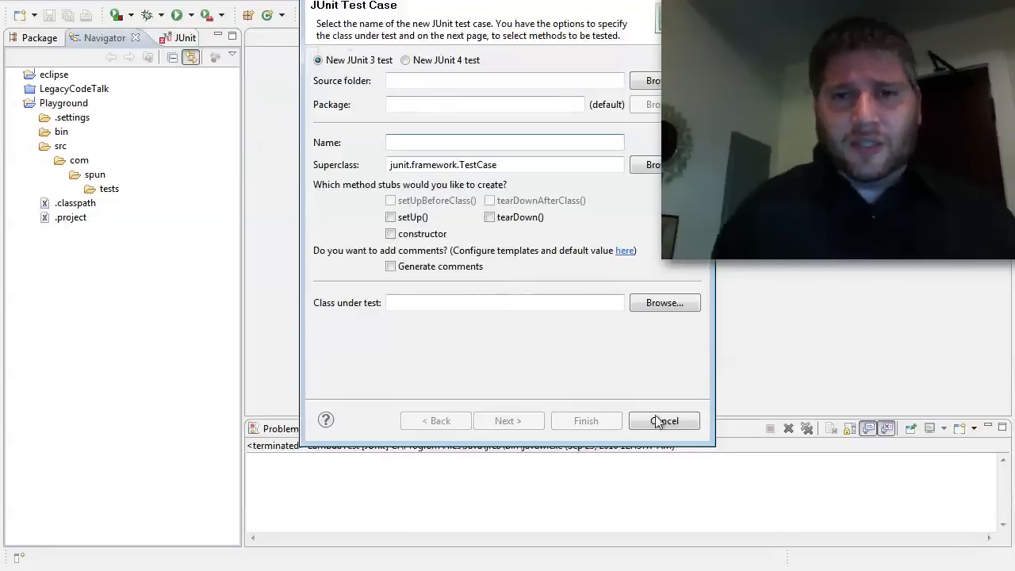
click(664, 420)
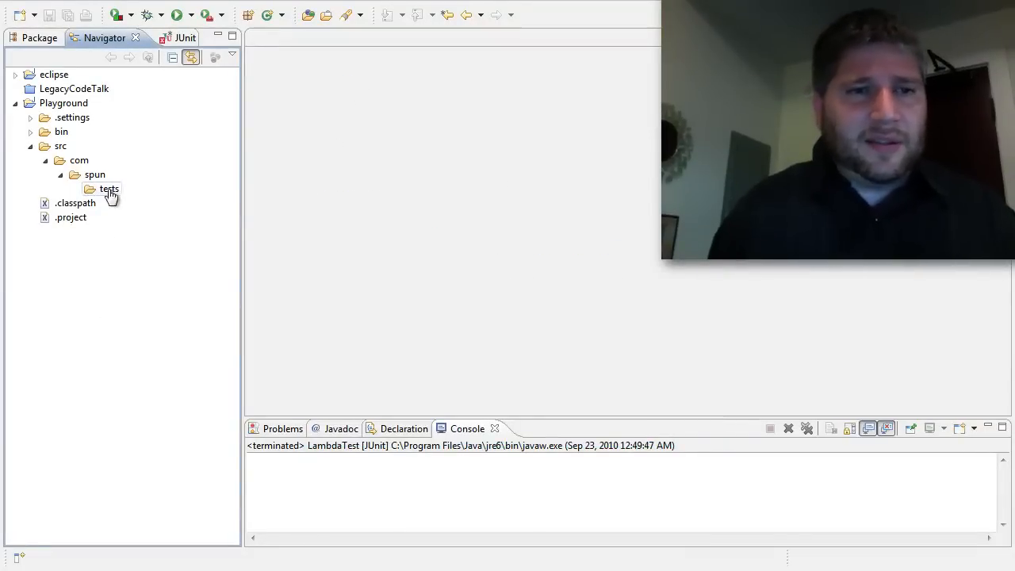
Step: Create the GridTest JUnit test case from the tests folder's context menu
right_click(108, 189)
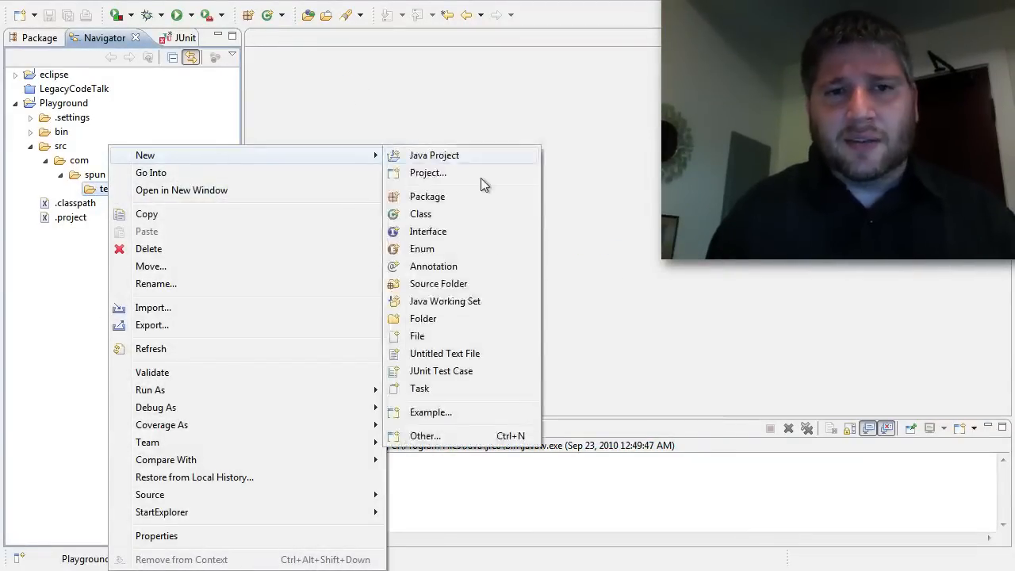
click(441, 371)
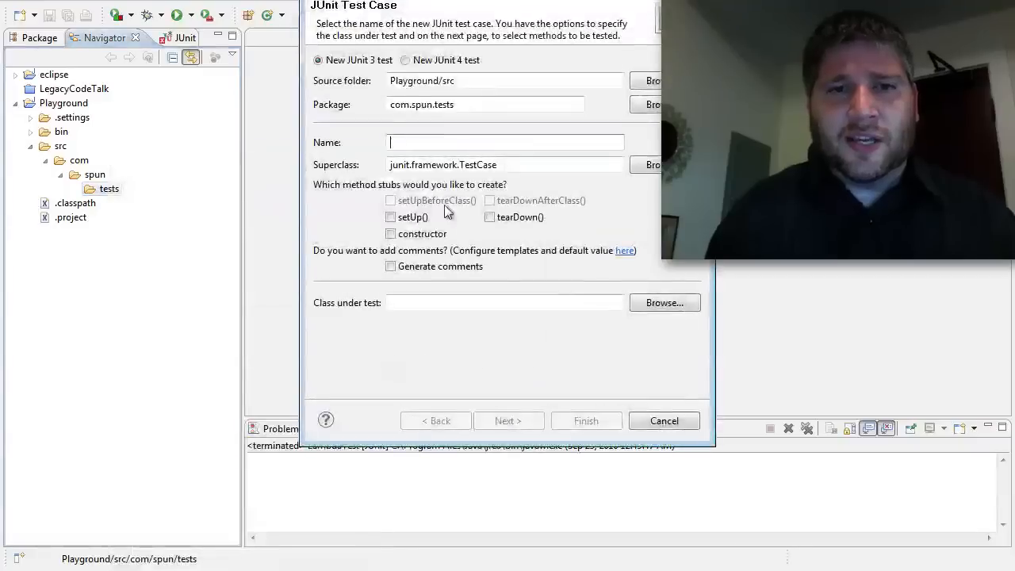
text(Gr)
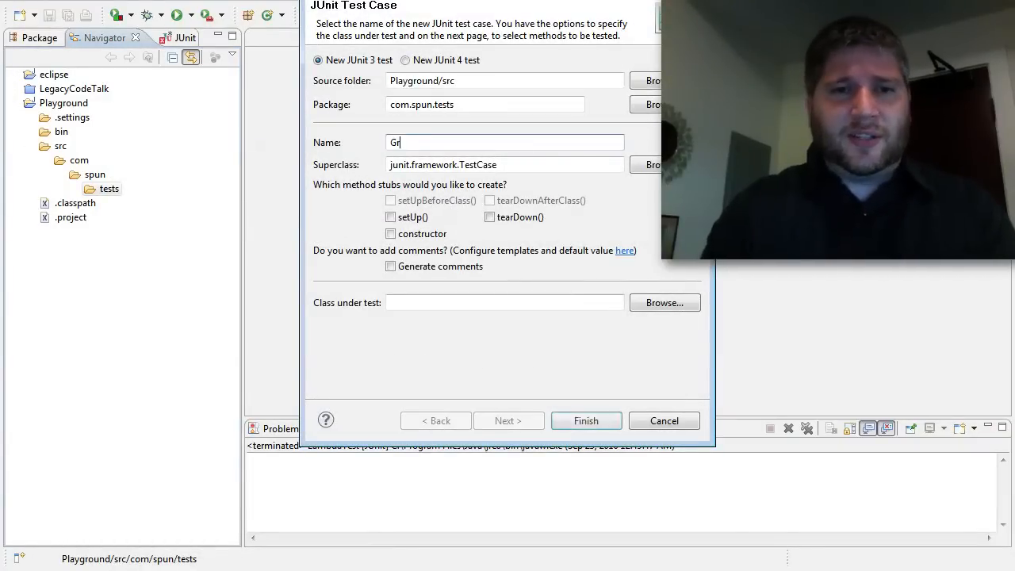
click(586, 420)
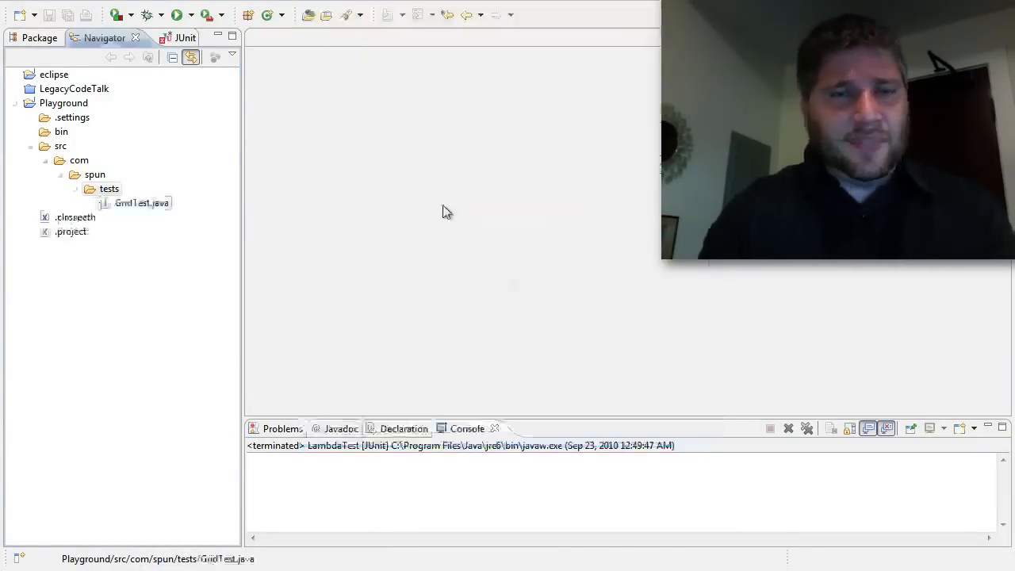
double_click(142, 202)
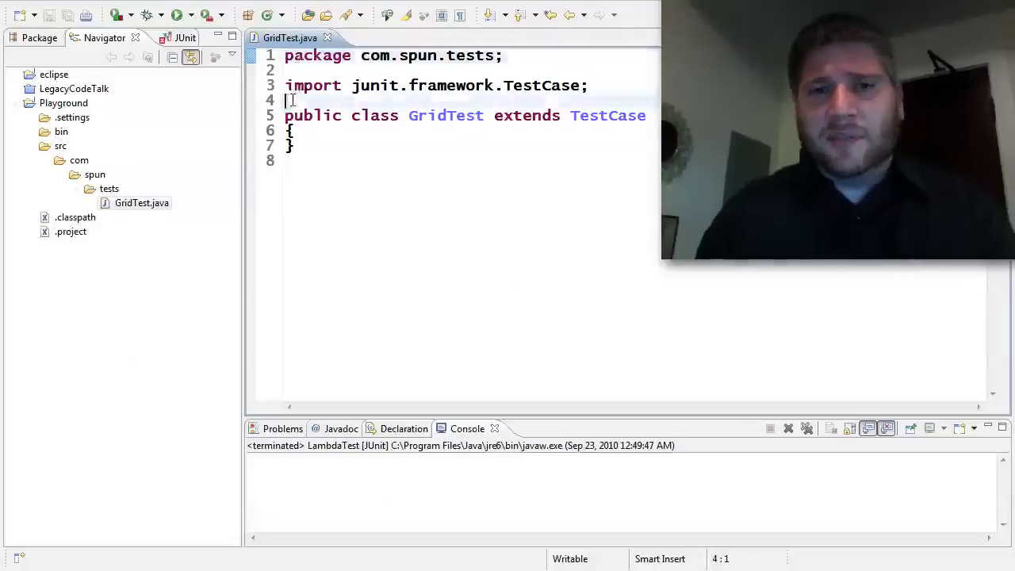
text(@UseReporter)
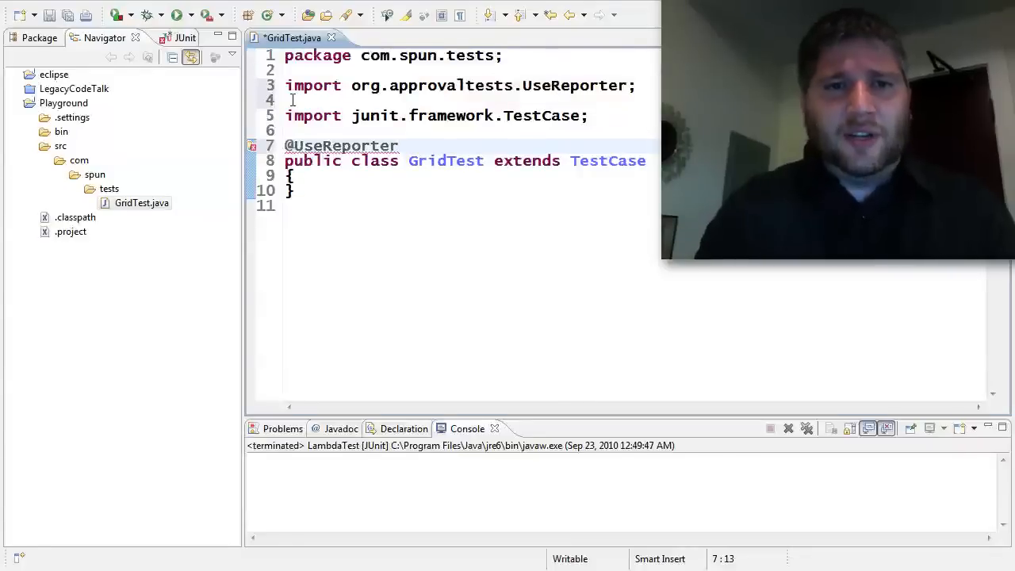
text((DF))
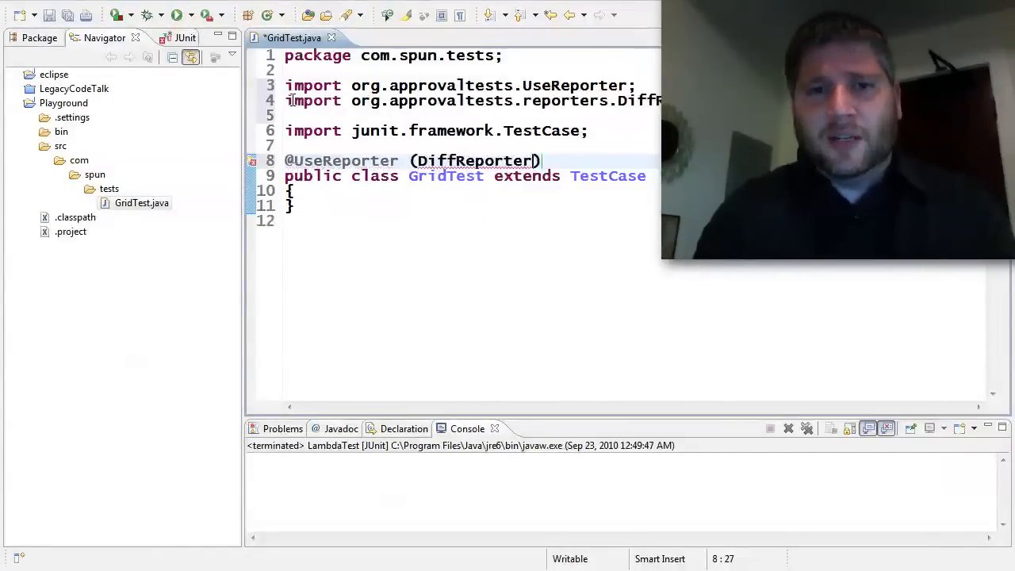
text(.class)
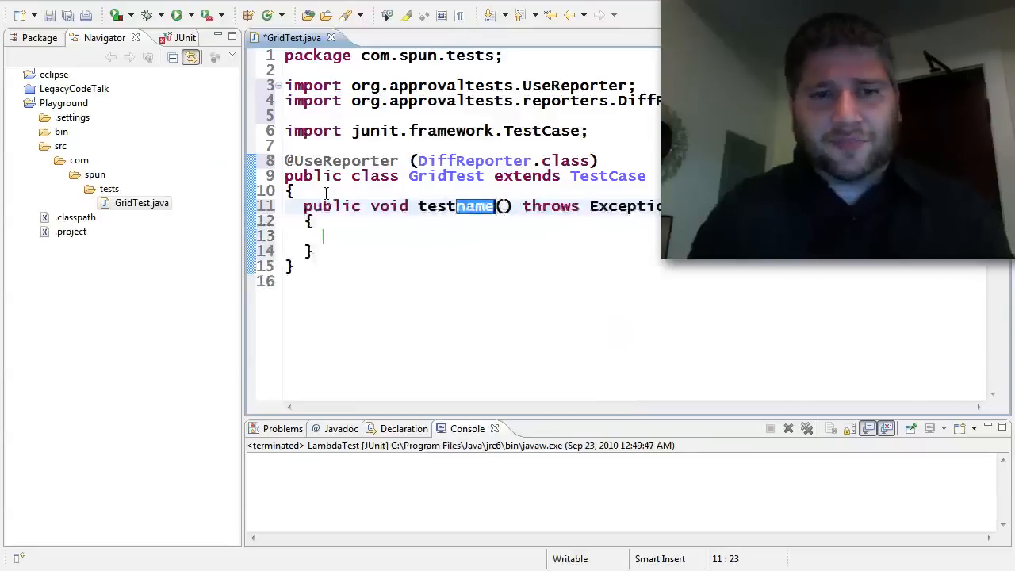
Step: Add testGrid storing Grid.print(5, 5, " ") in s and approving it
text(Grid)
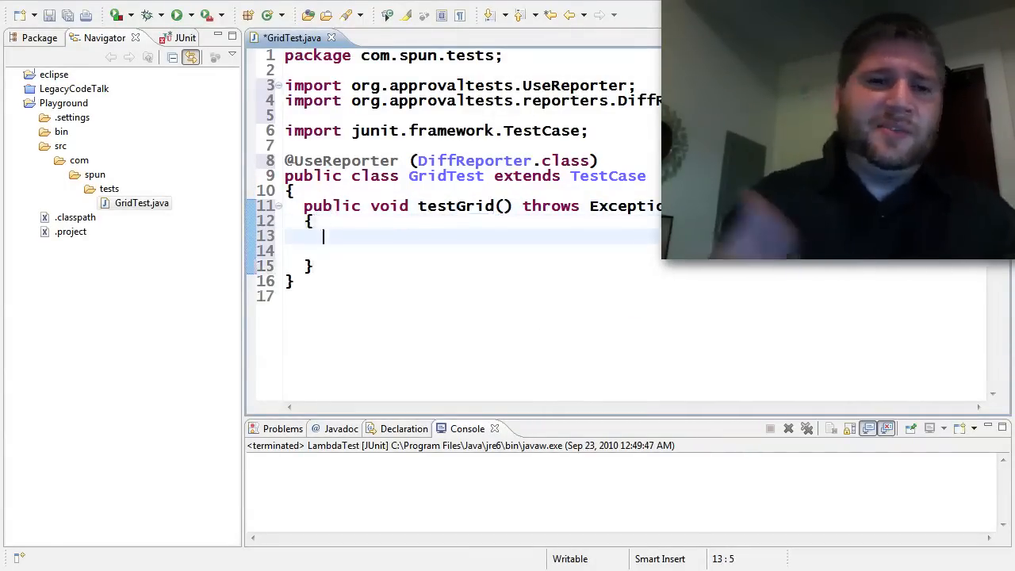
text(String s)
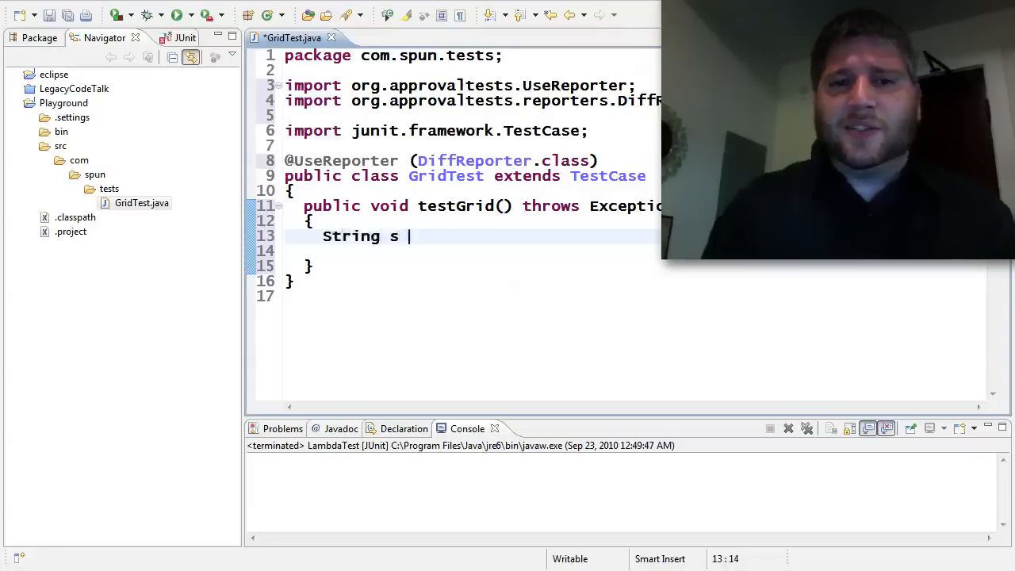
text(= Grid.print(width, height,)
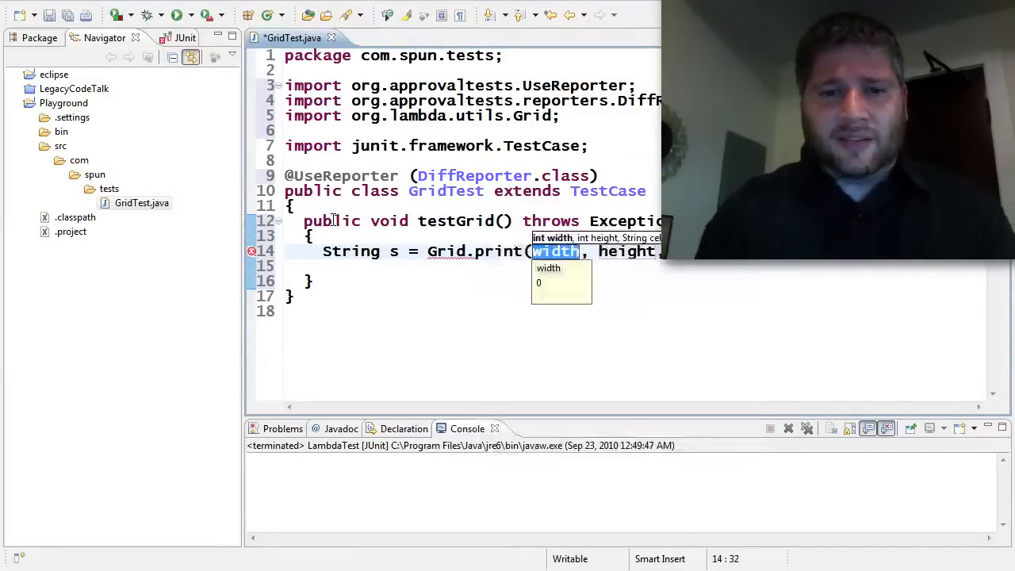
text(5, 5, " ");)
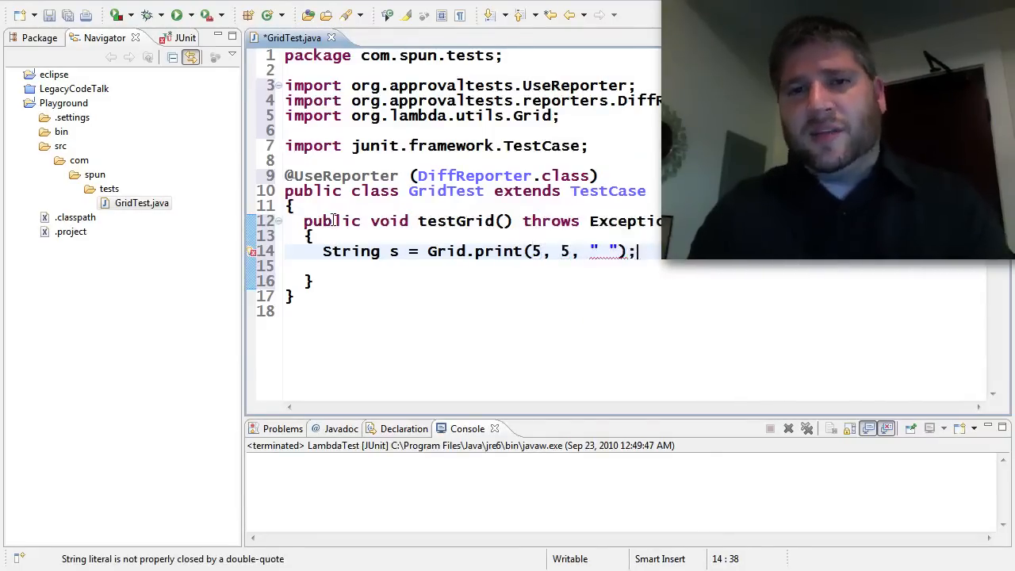
text(Approvals.approve(s);)
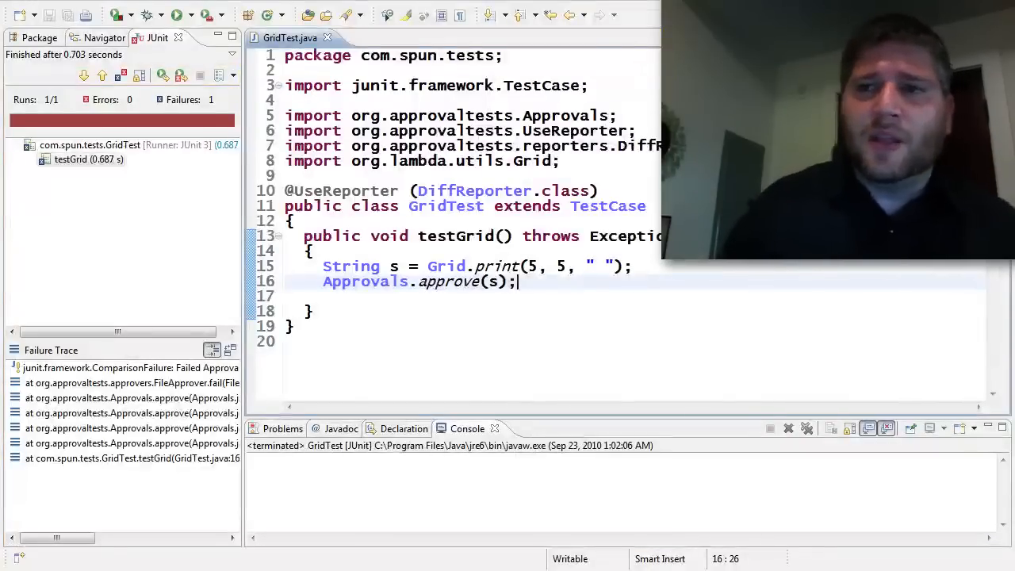
mouse_move(604, 271)
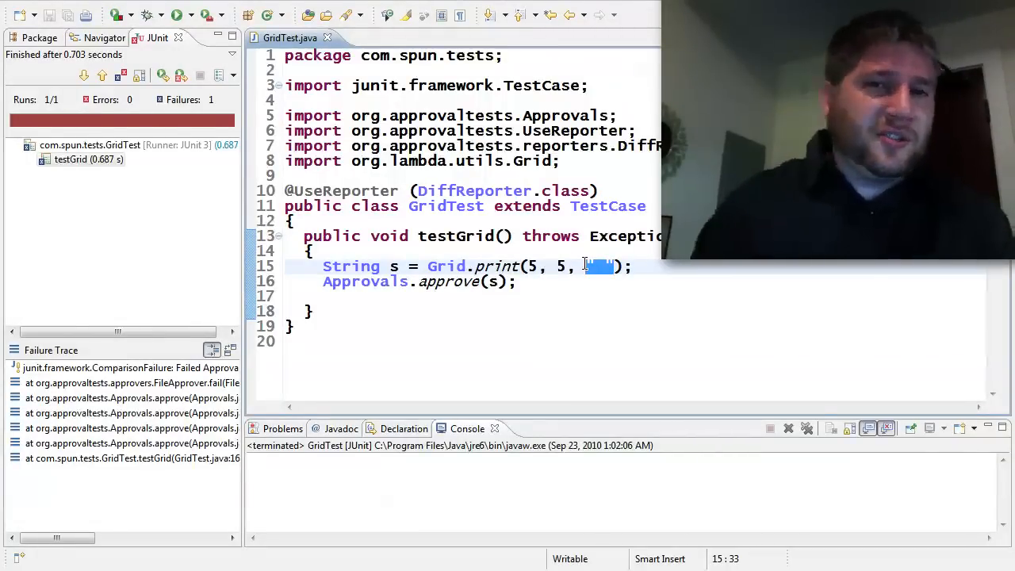
Step: Pass a new F2<Integer, Integer, String> returning a == b ? "X" : "O" to Grid.print
text(n)
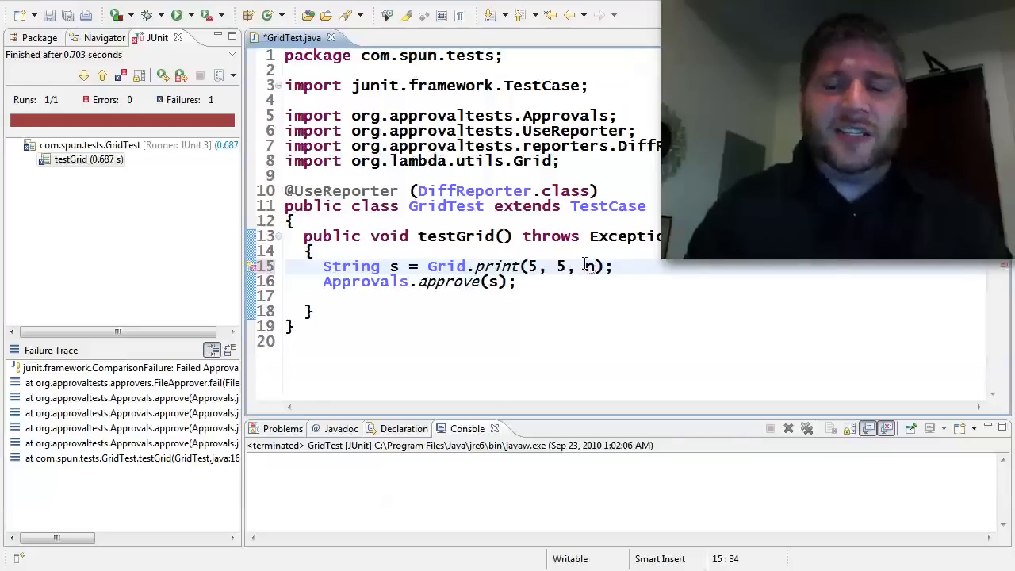
text(ew)
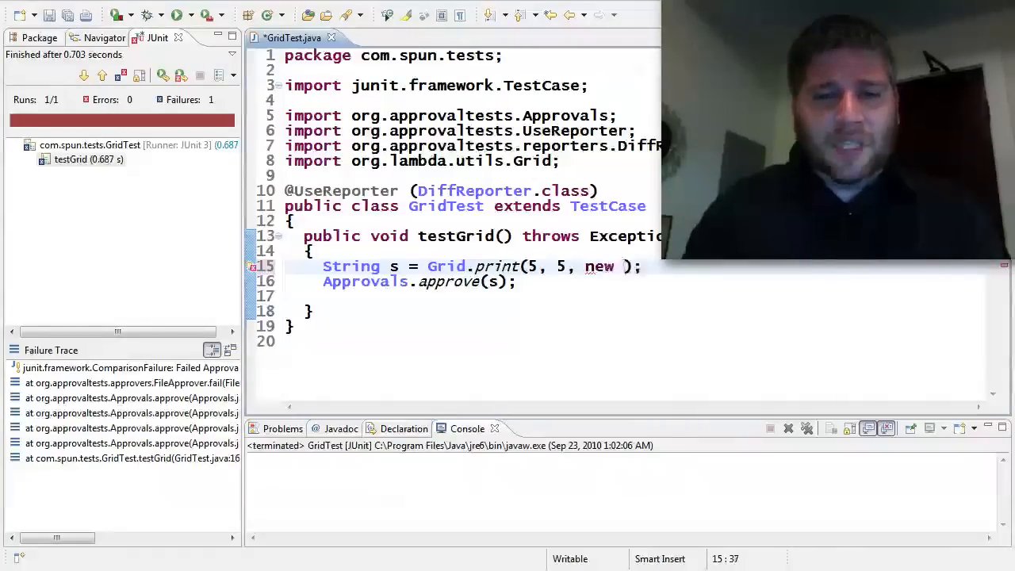
text(F2)
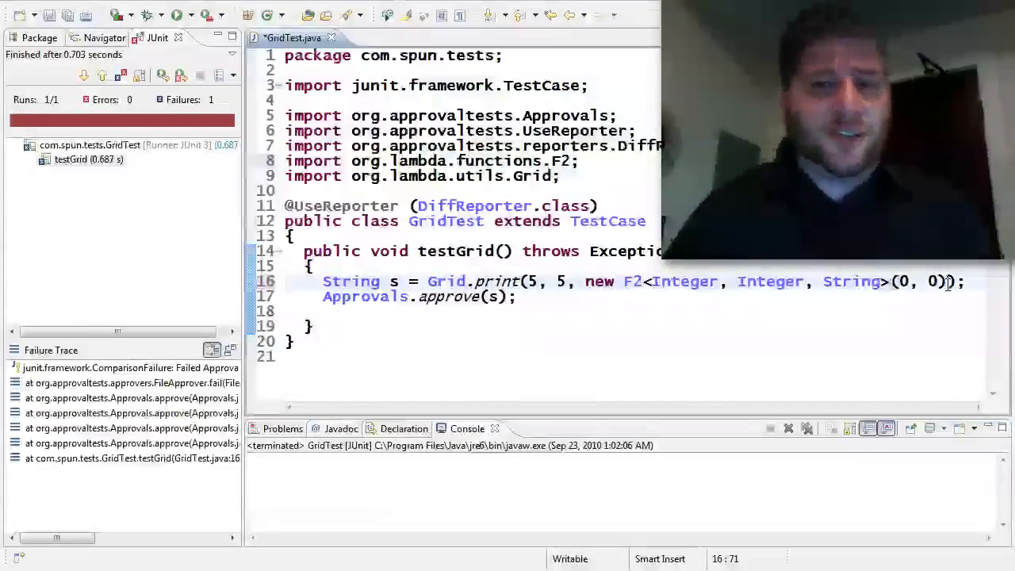
text({}})
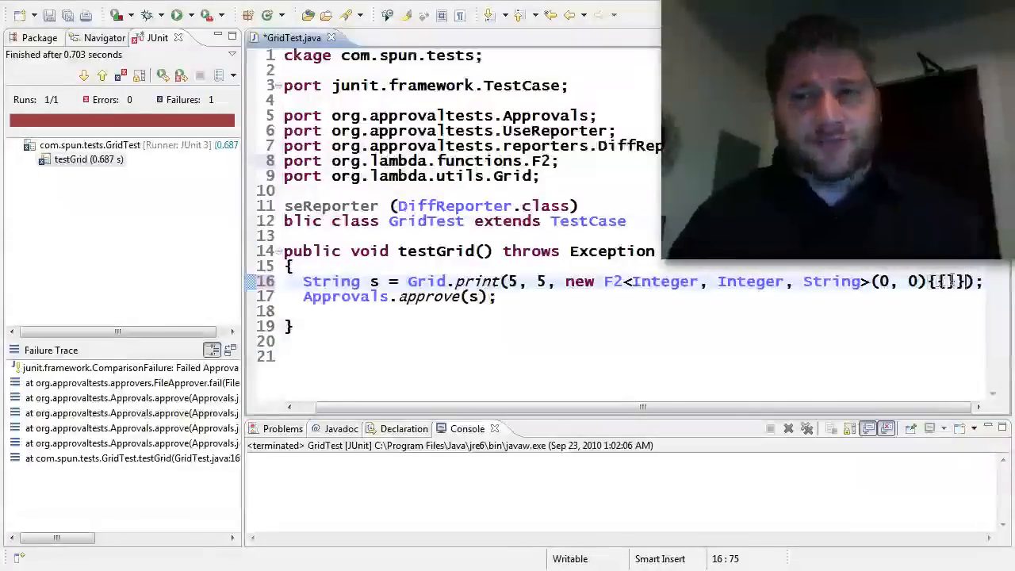
text(ret();)
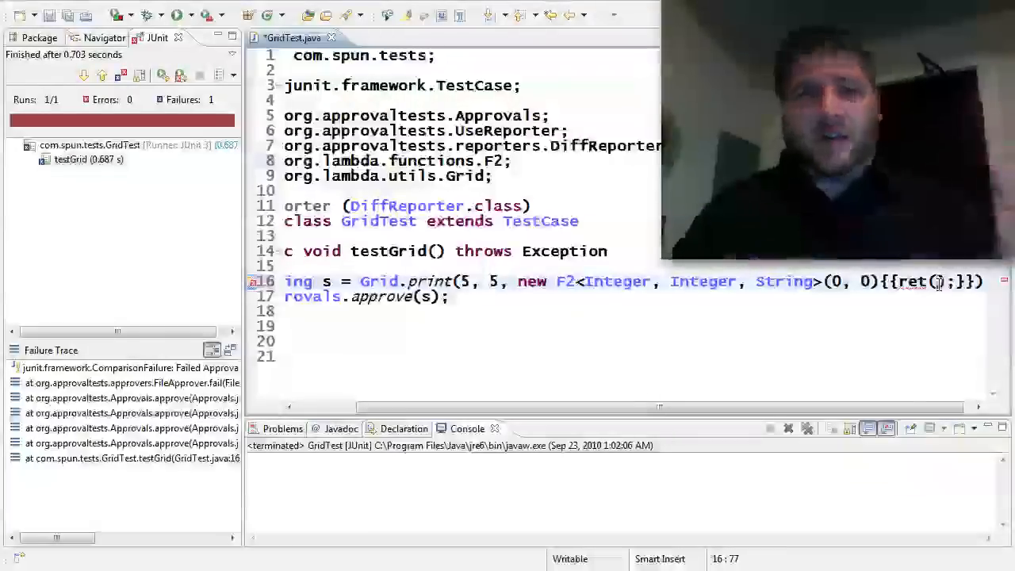
text(a == b ? "x)
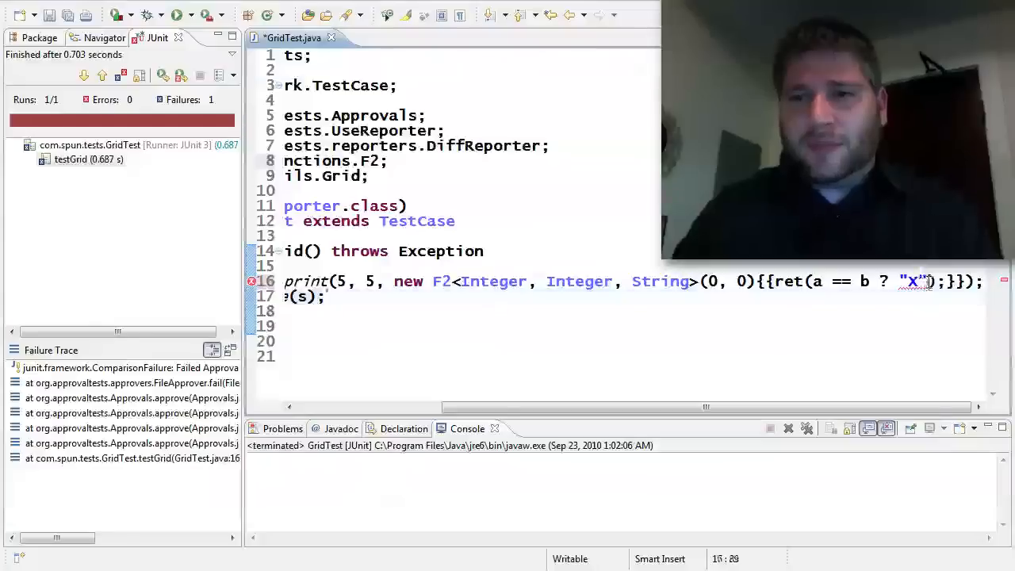
text(:"O")
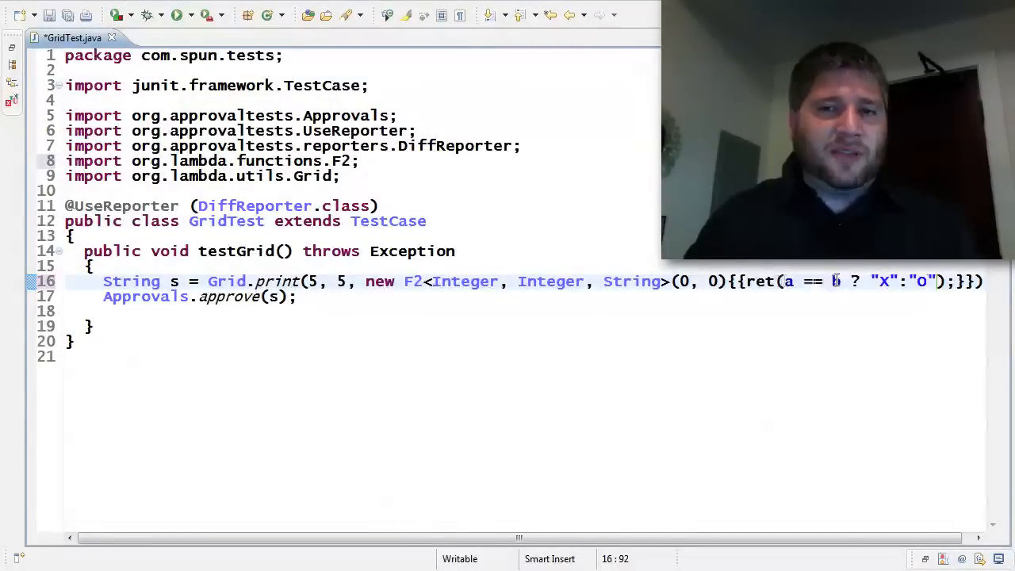
click(181, 16)
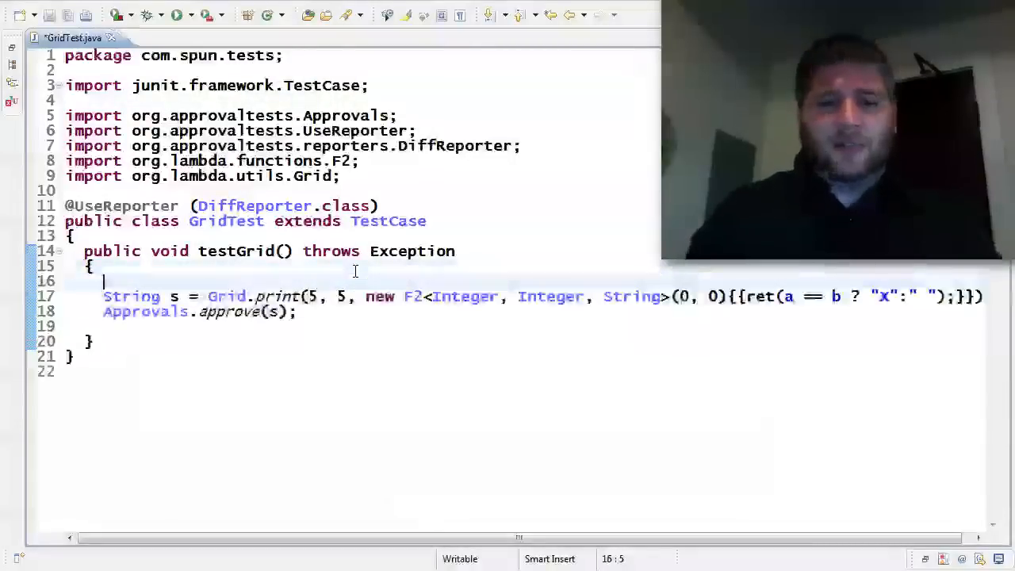
Step: Declare map as a new HashMap<Point, String> using autocomplete
text(new HM)
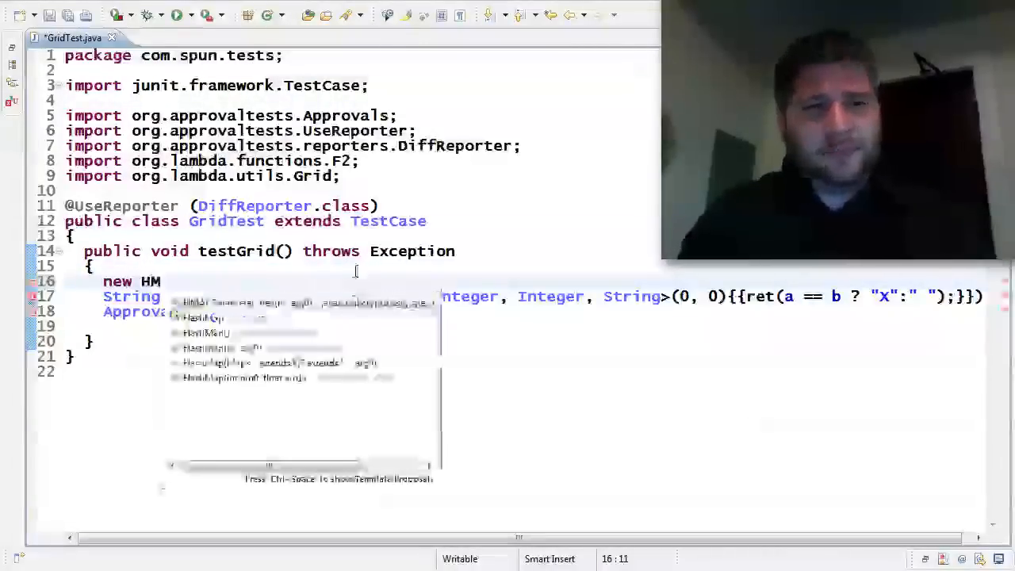
key(Enter)
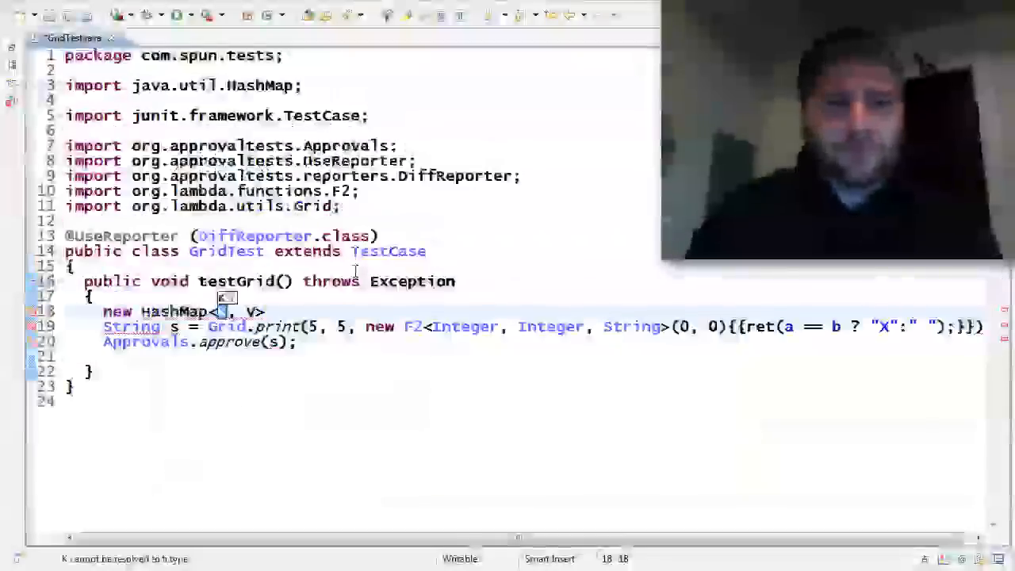
text(Point, String> map =)
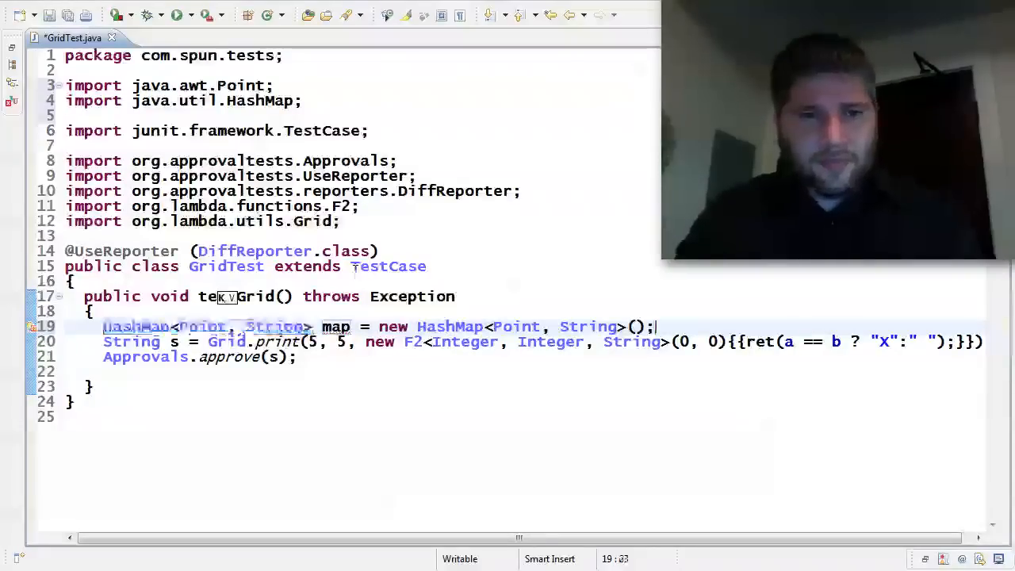
key(Enter)
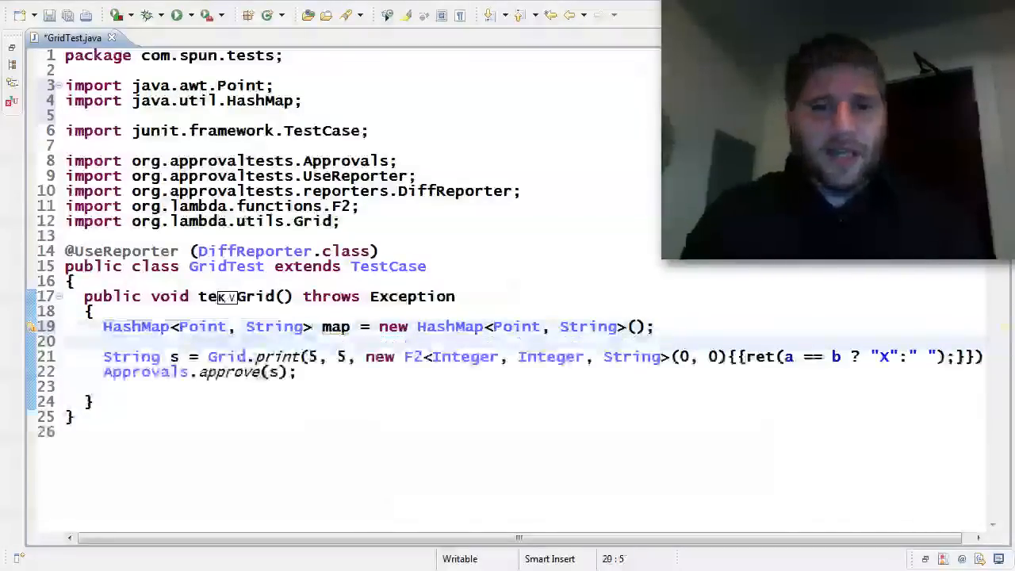
Step: Put "K" at new Point(2,0) and "Q" at new Point(3,0) into map
text(map.put(new Point, value)
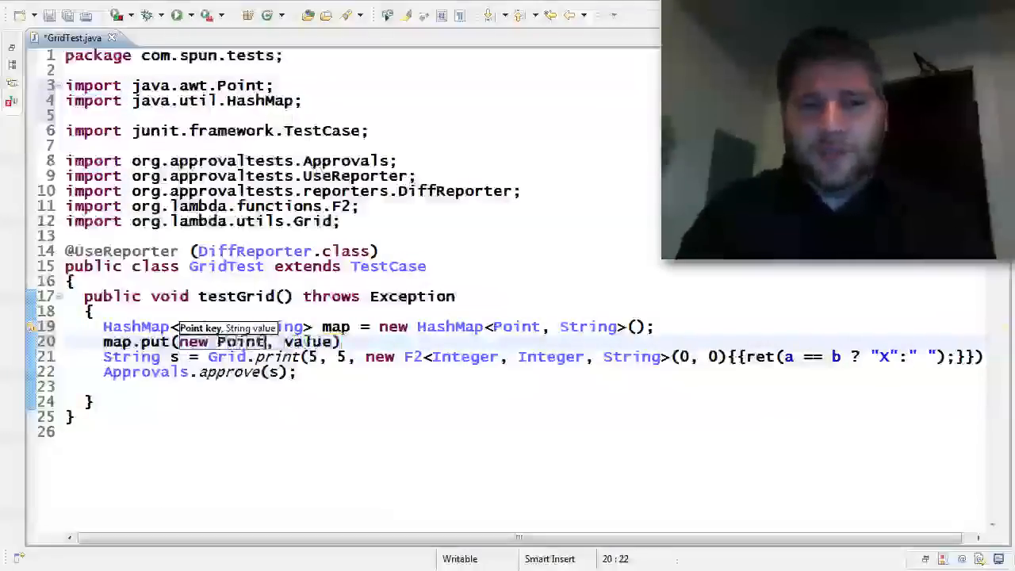
text(())
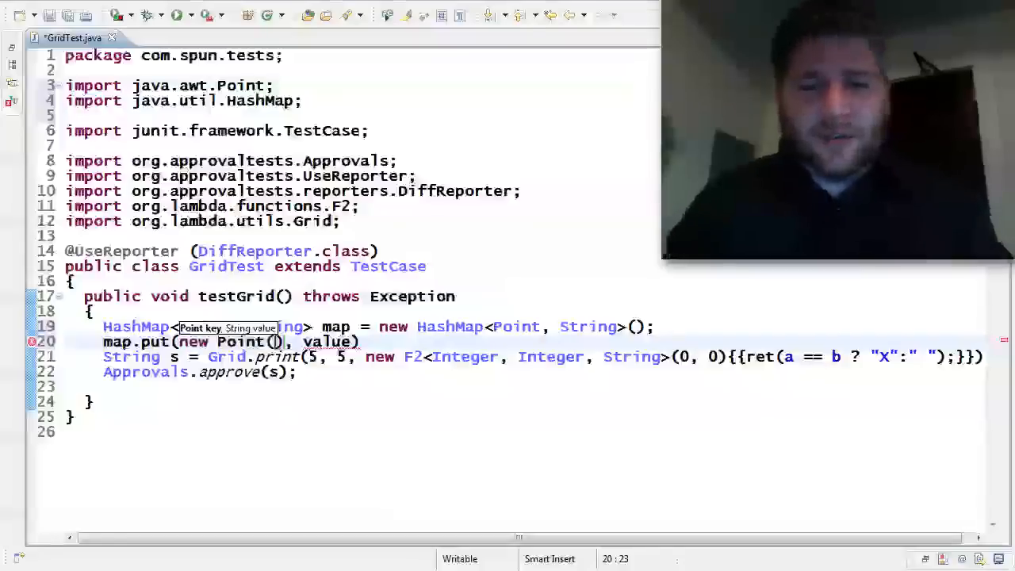
text(2,0)
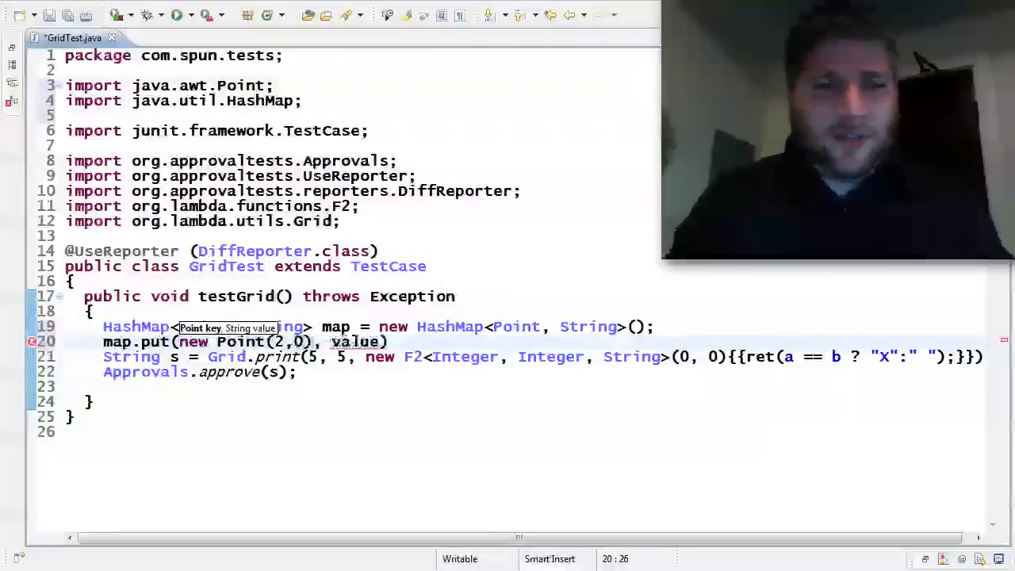
double_click(355, 341)
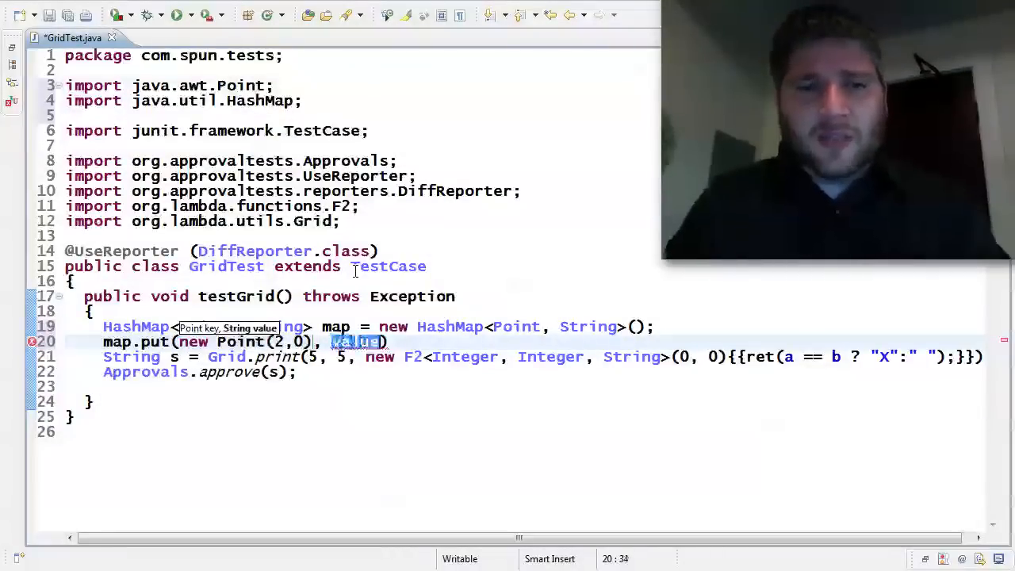
text("")
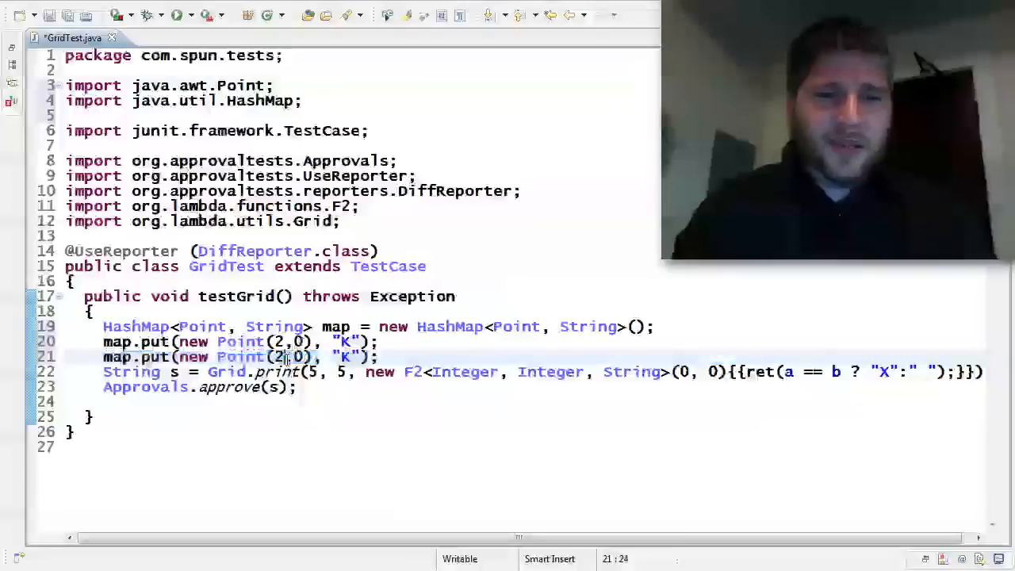
text(3)
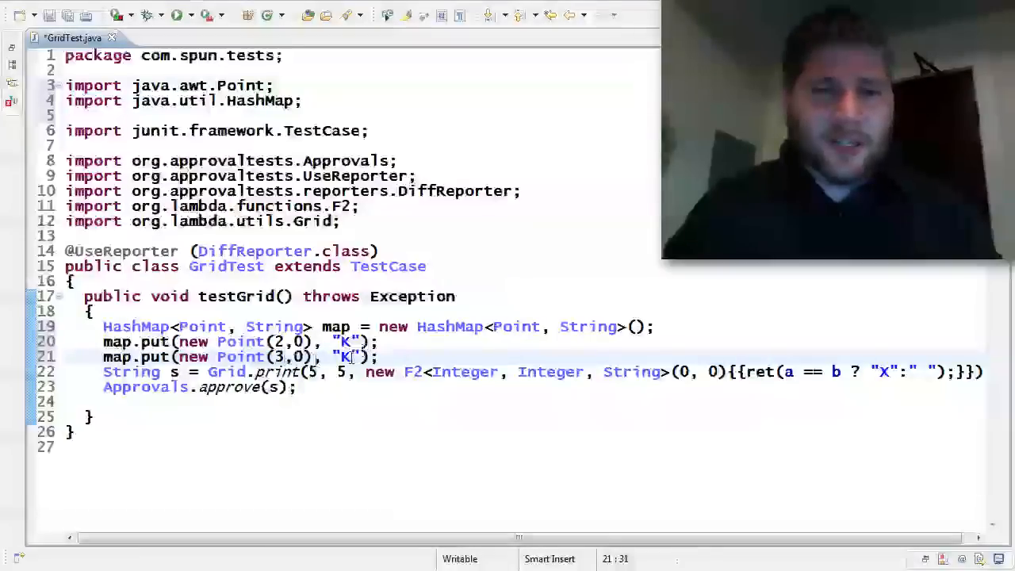
text(Q)
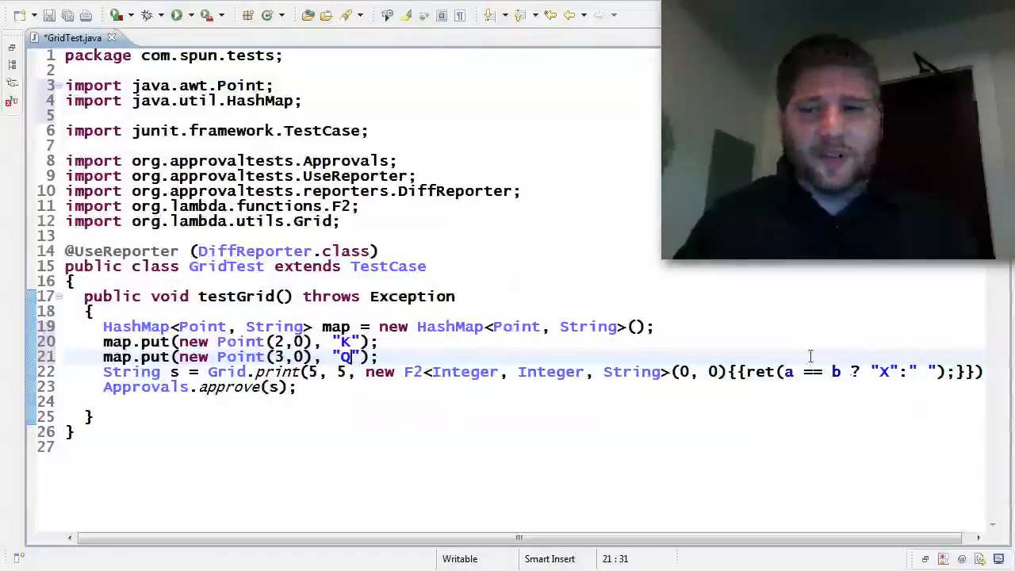
Step: Replace the ternary with map.get(new Point(a, b)) and pass final map into the F2
drag(786, 371, 896, 372)
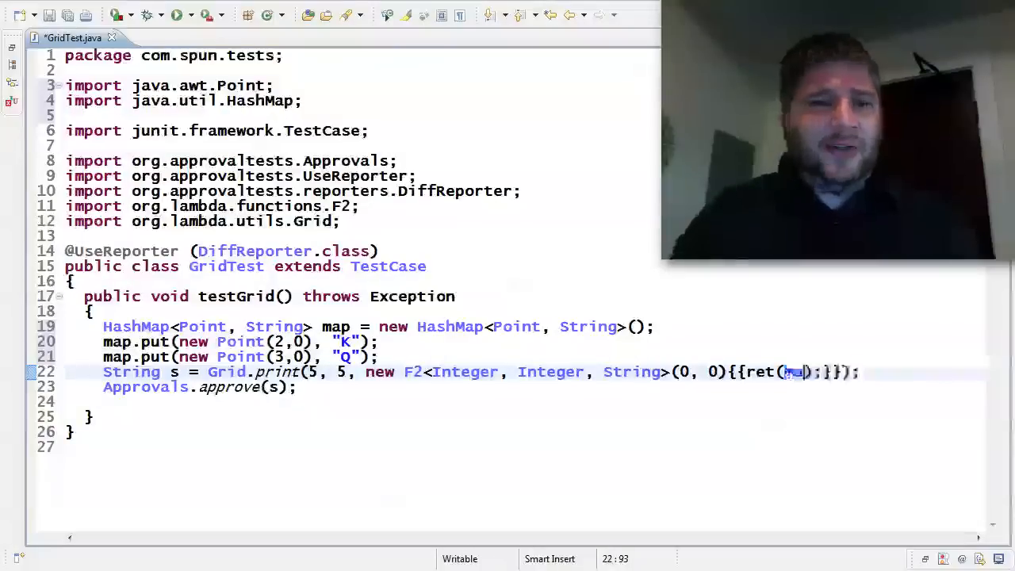
text(ap.get(new Point()
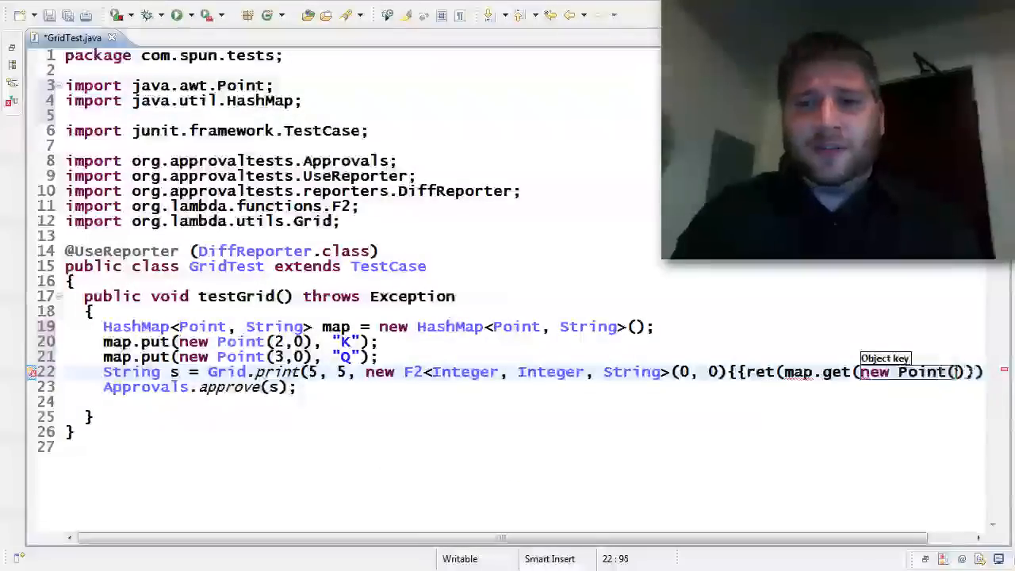
text(a,)
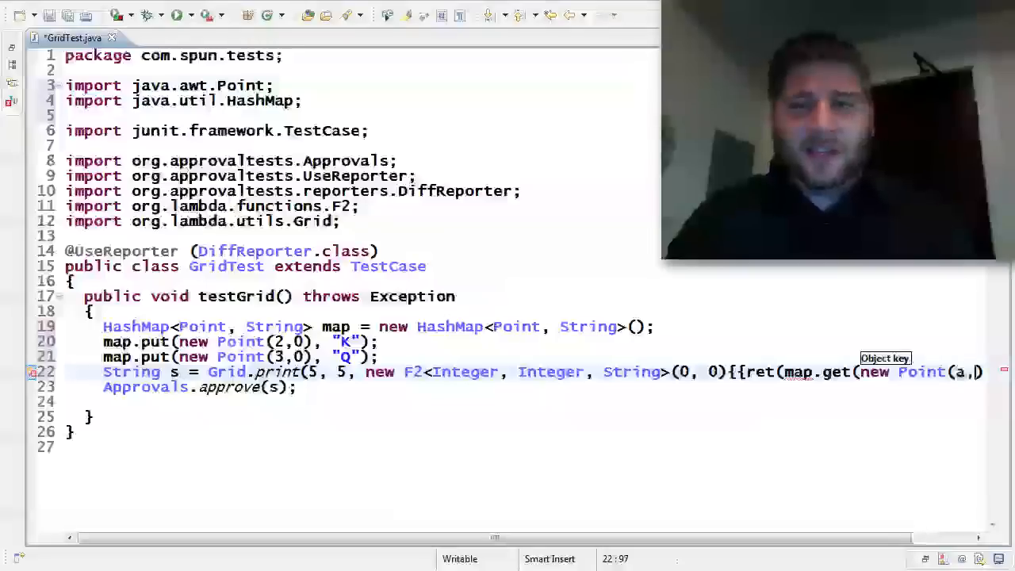
text(b)
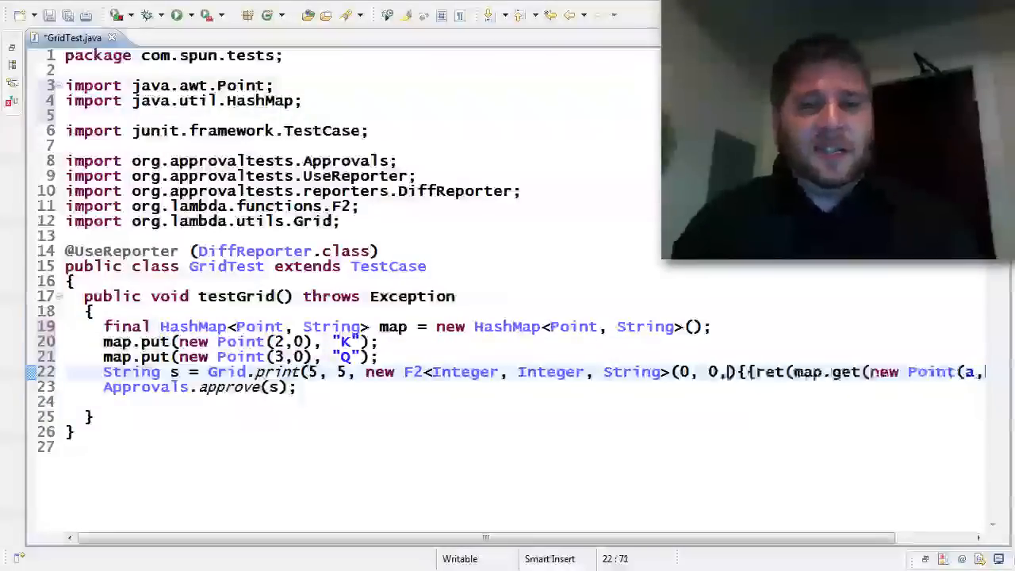
text(map)
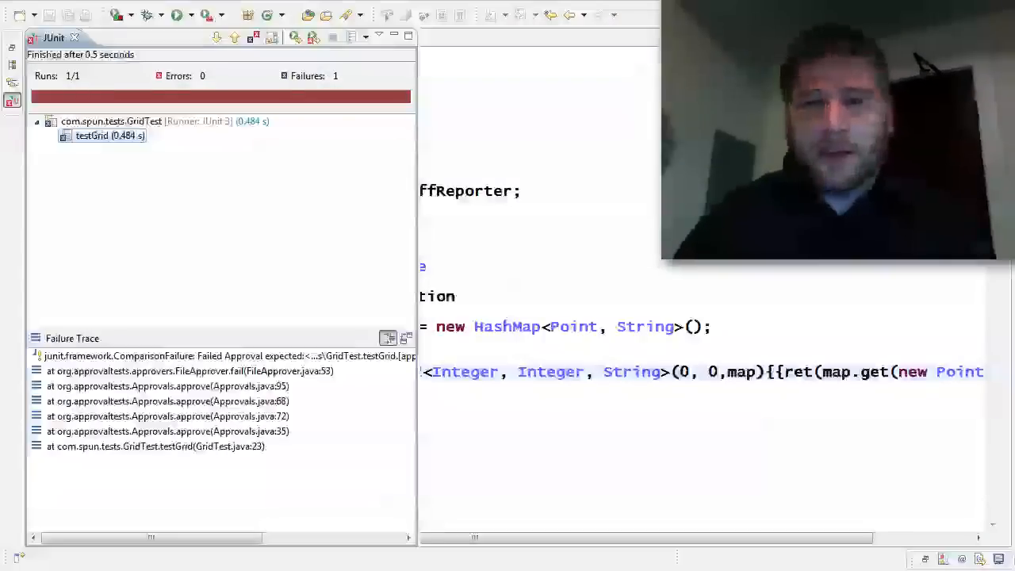
Step: Switch windows to rerun GridTest and check its failing approval result
key(Cmd+Tab)
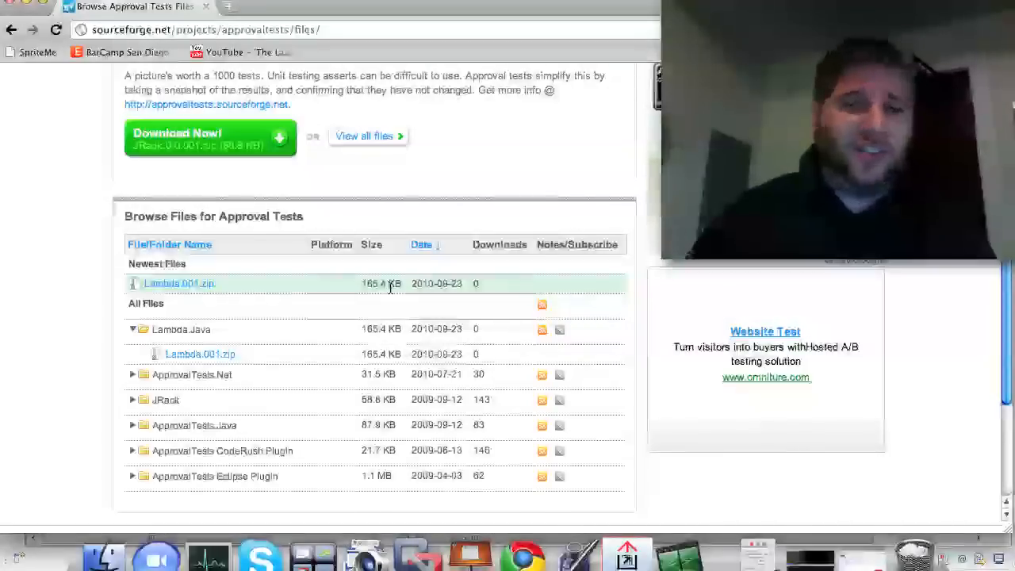
mouse_move(444, 259)
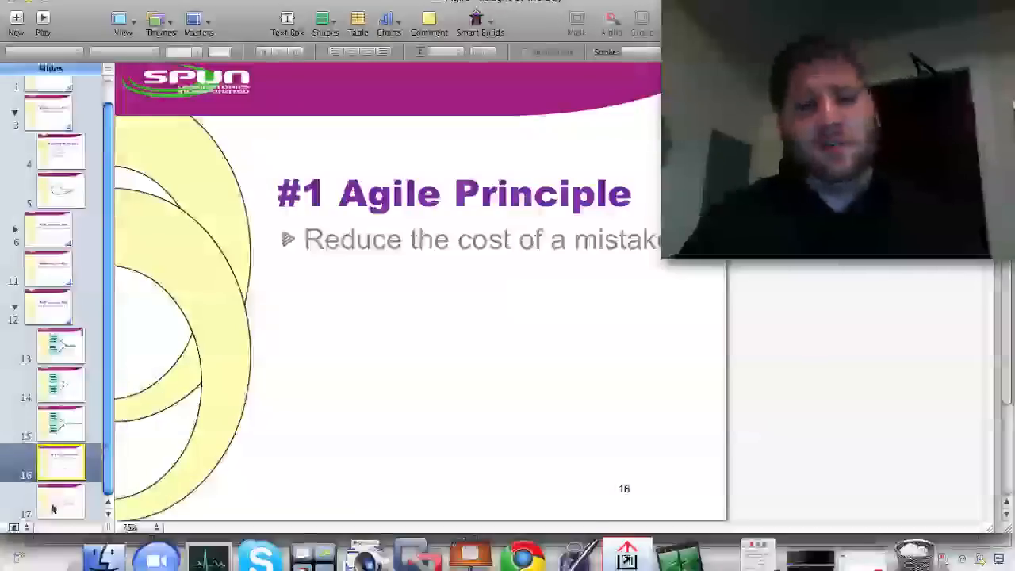
Step: Advance to slide 17, showing a final Double multiplier captured by a new F1 lambda
click(59, 500)
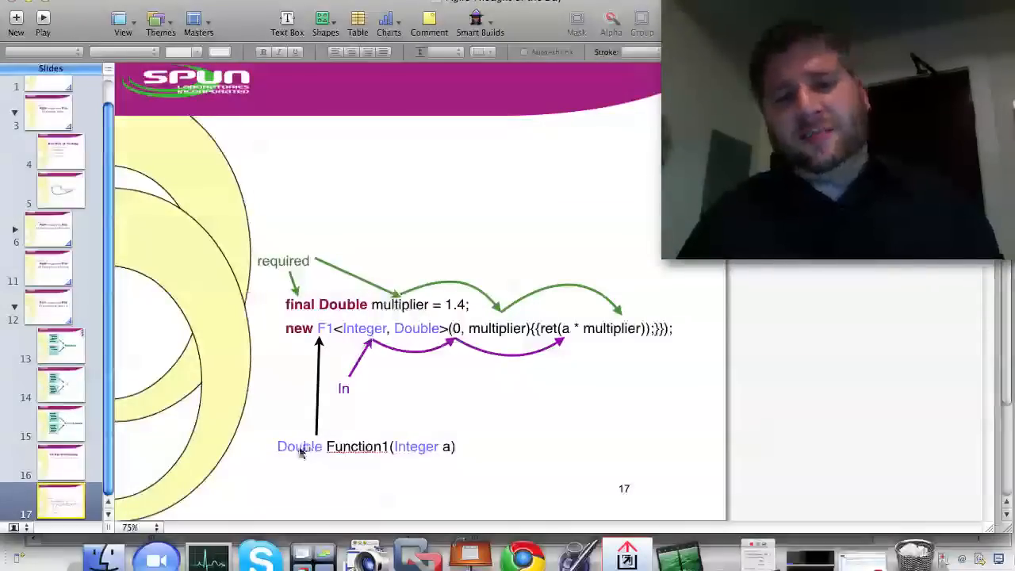
mouse_move(330, 452)
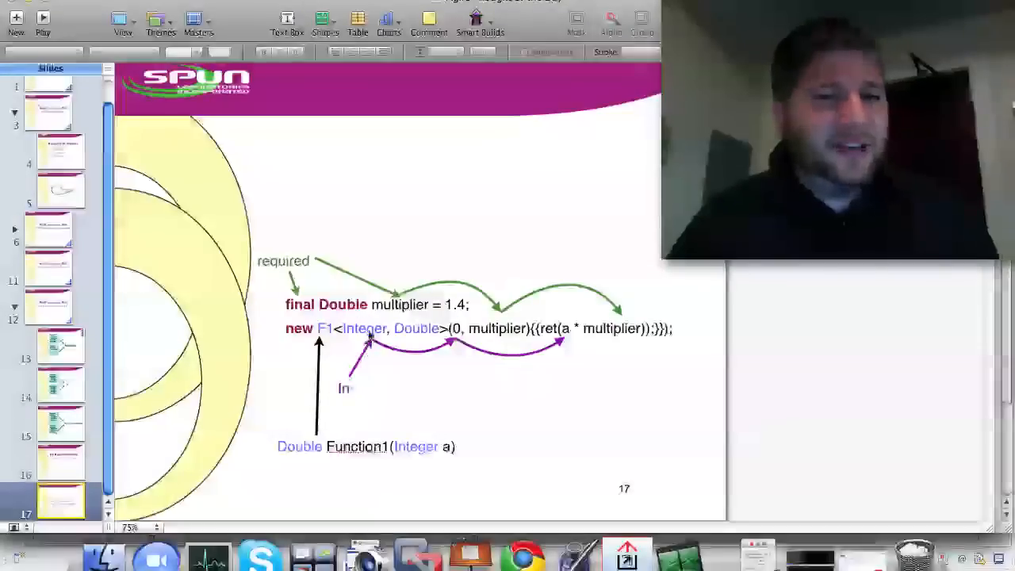
mouse_move(424, 357)
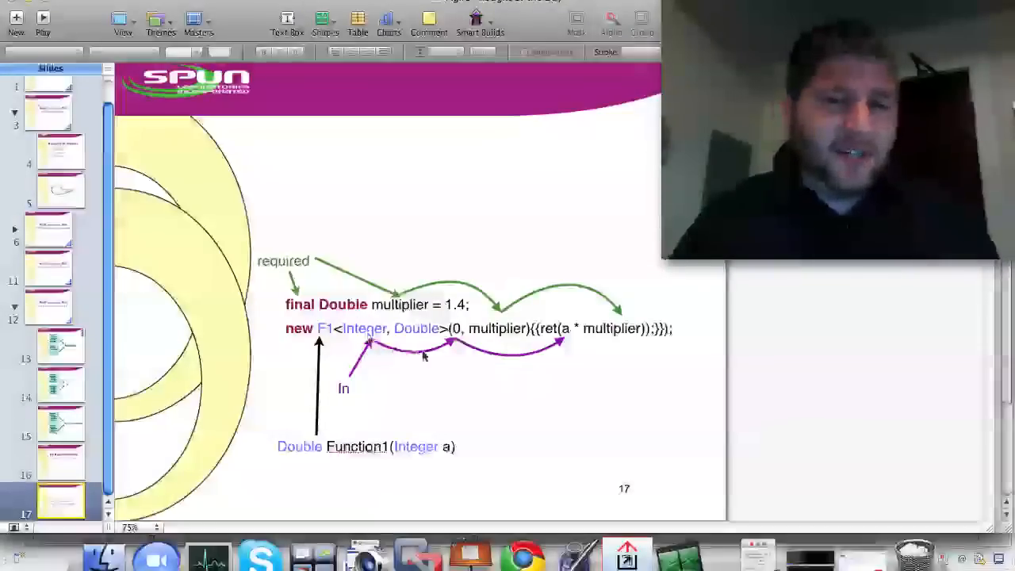